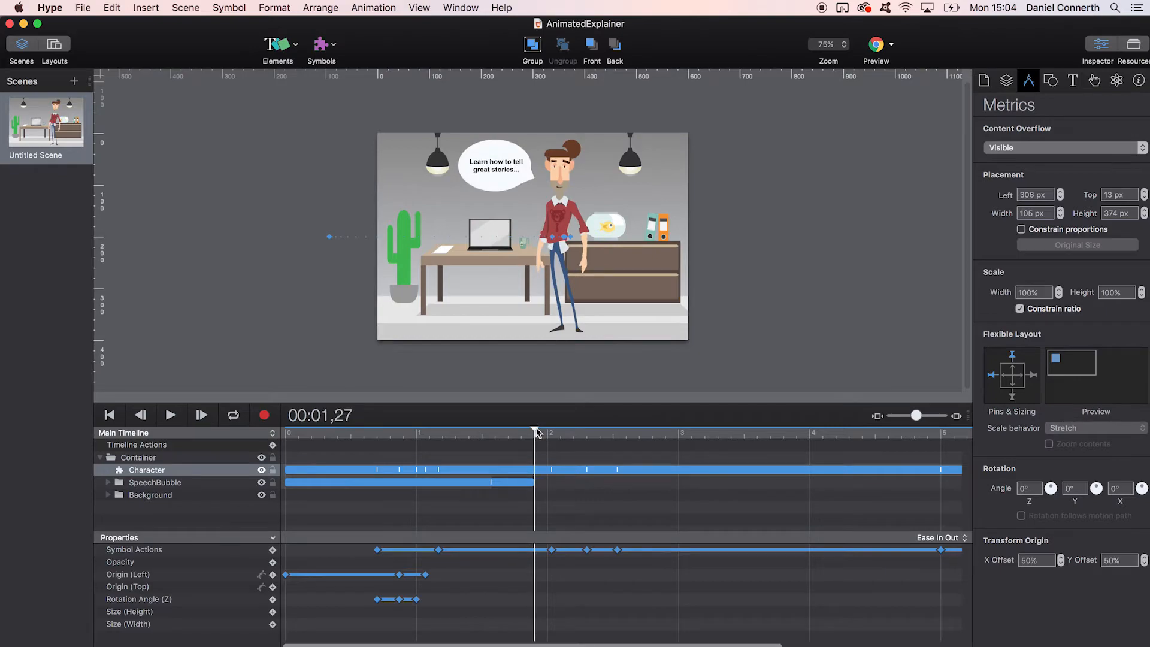
# Bring the PictureBook document forward, then play and pause its page-flip animation.
pyautogui.click(876, 44)
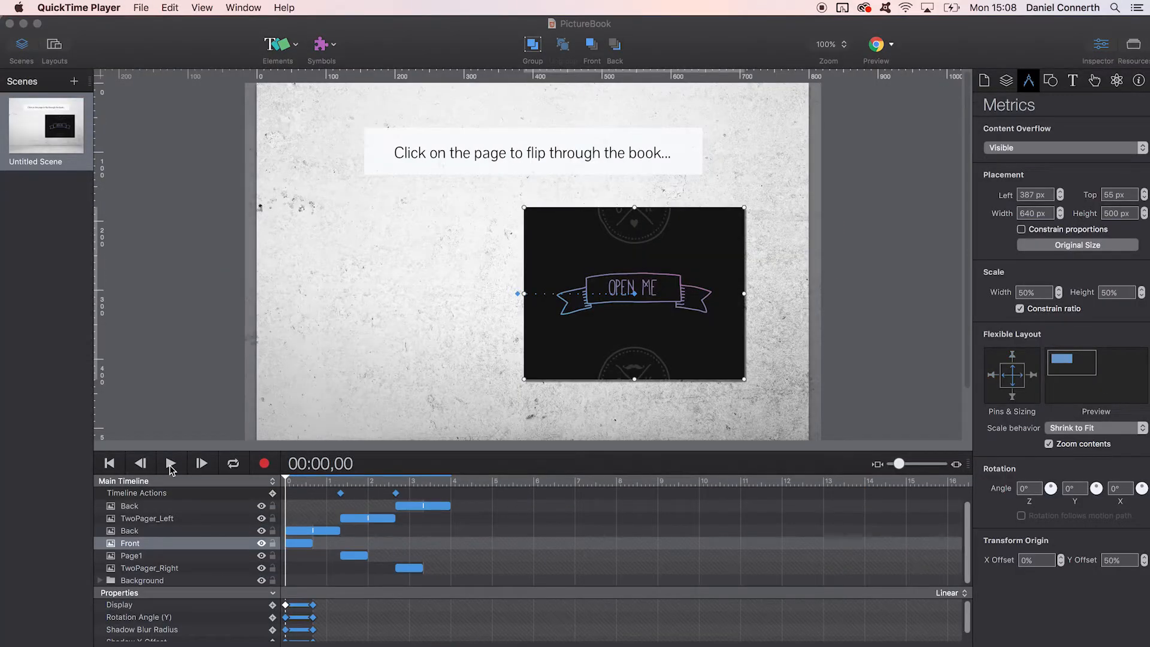
pyautogui.click(170, 463)
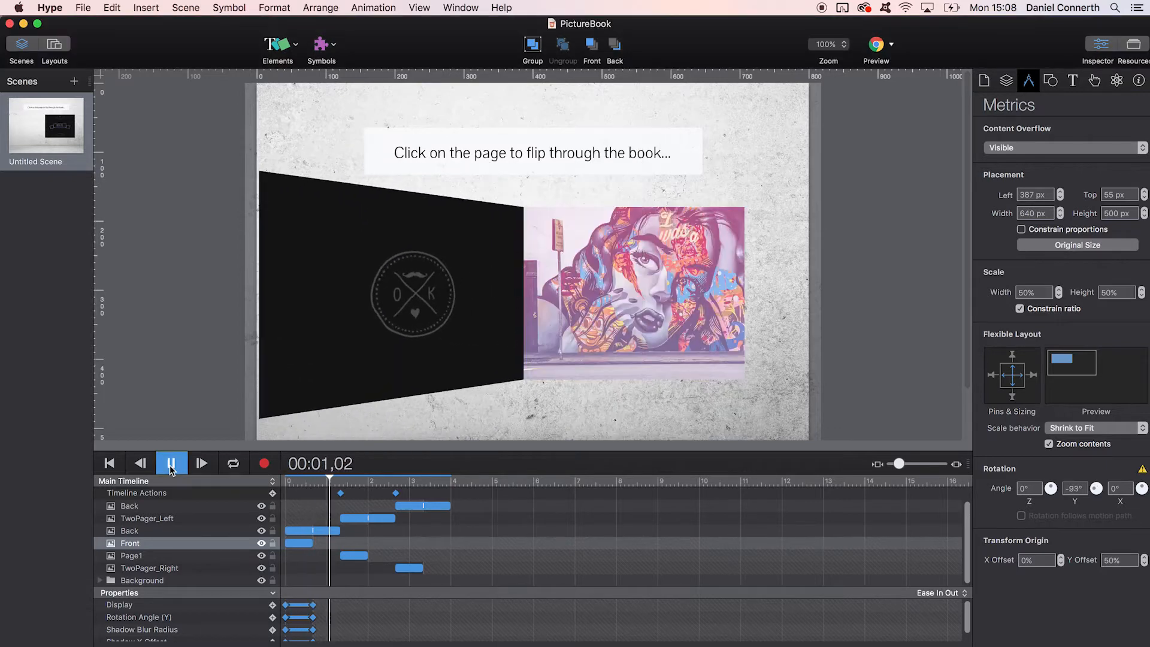
pyautogui.click(170, 463)
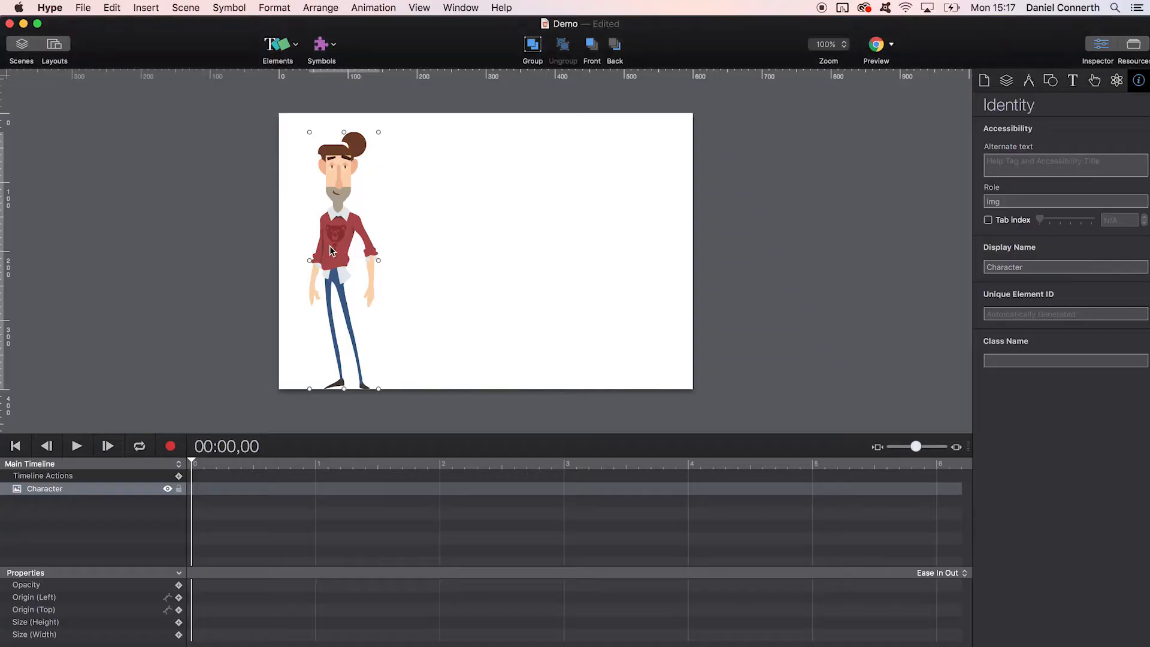
# Record the Character sliding left to right over 2 seconds, then play it back.
pyautogui.click(170, 446)
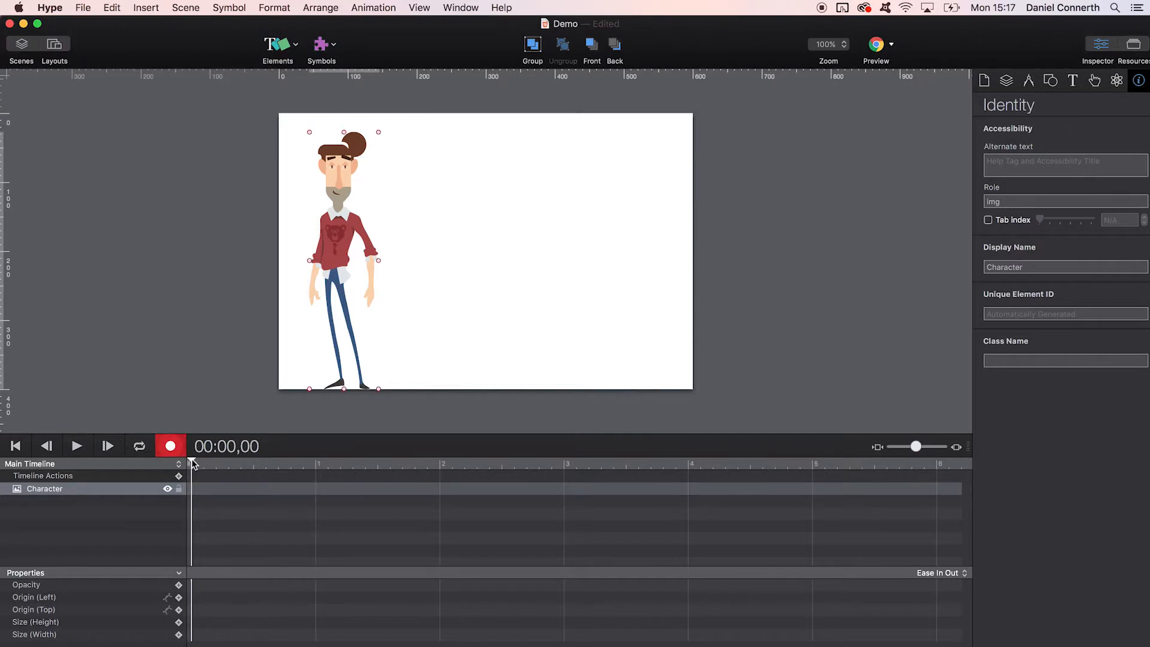
pyautogui.click(440, 463)
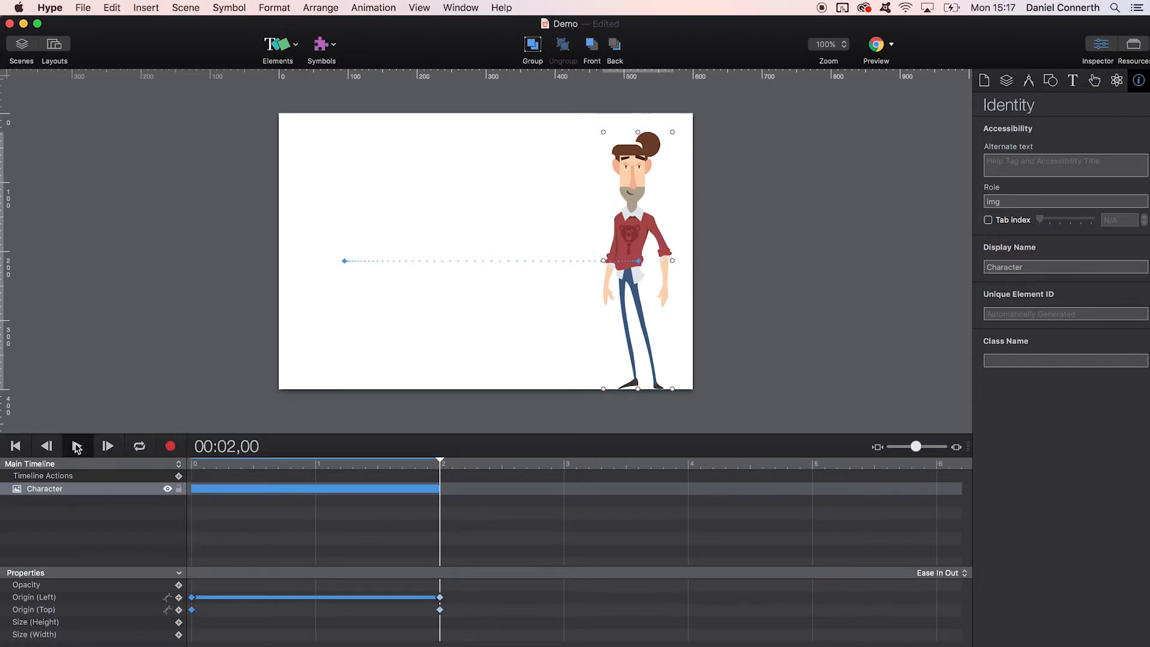
pyautogui.click(76, 446)
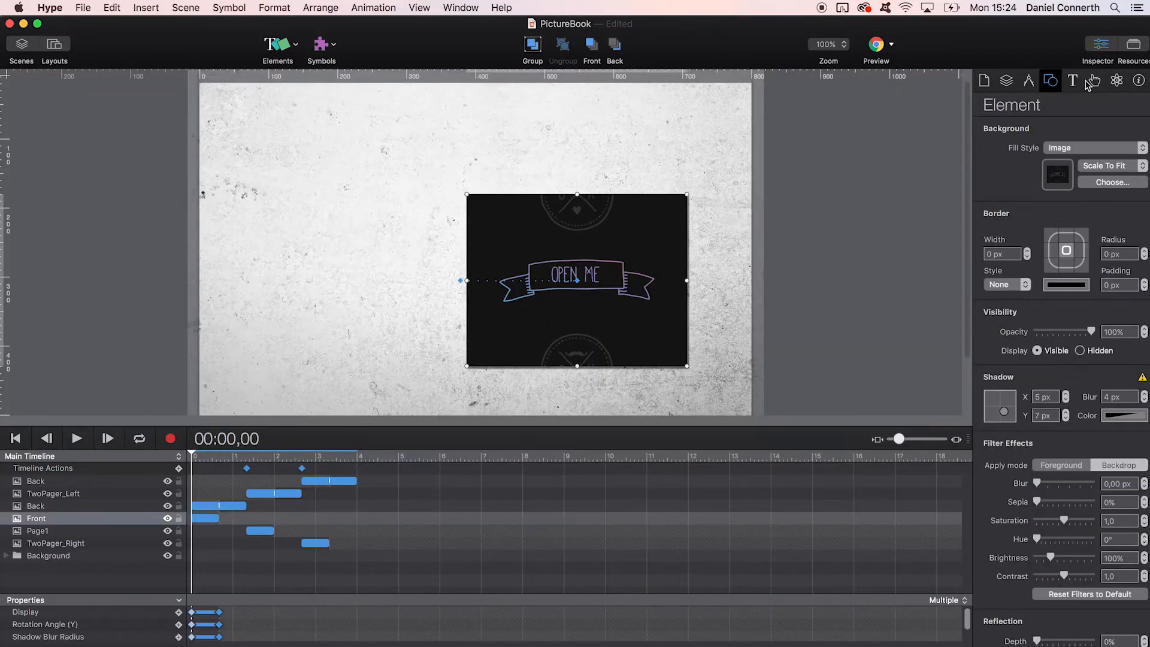
# Add an On Mouse Click action on the Front cover that starts Main Timeline.
pyautogui.click(1093, 81)
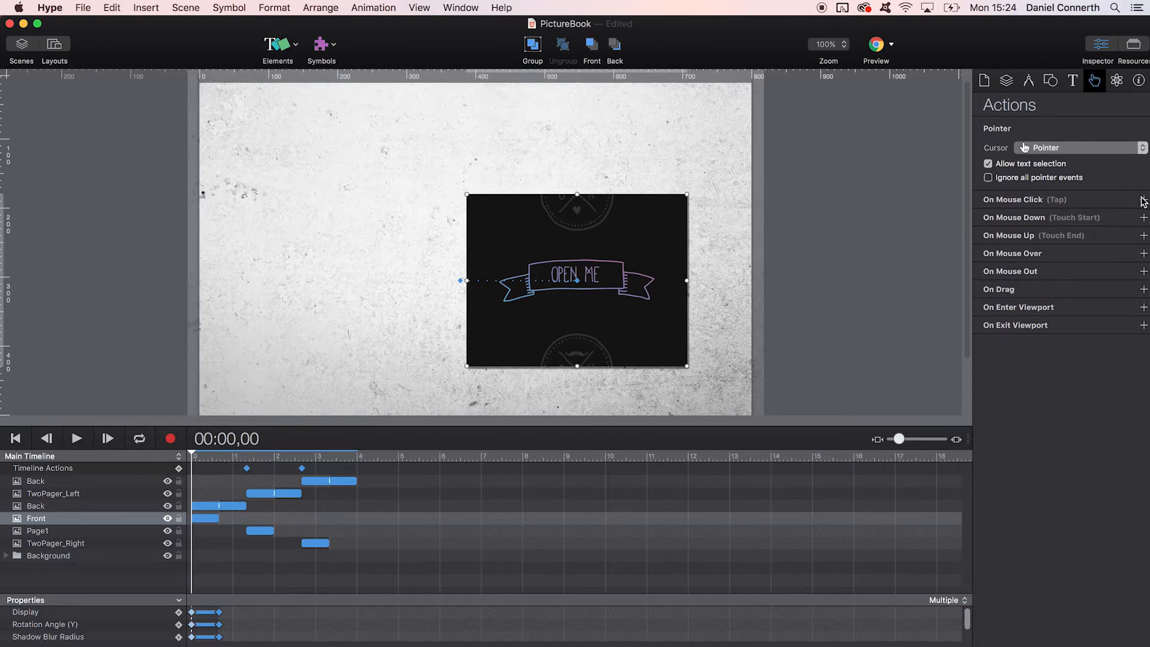
pyautogui.click(1143, 198)
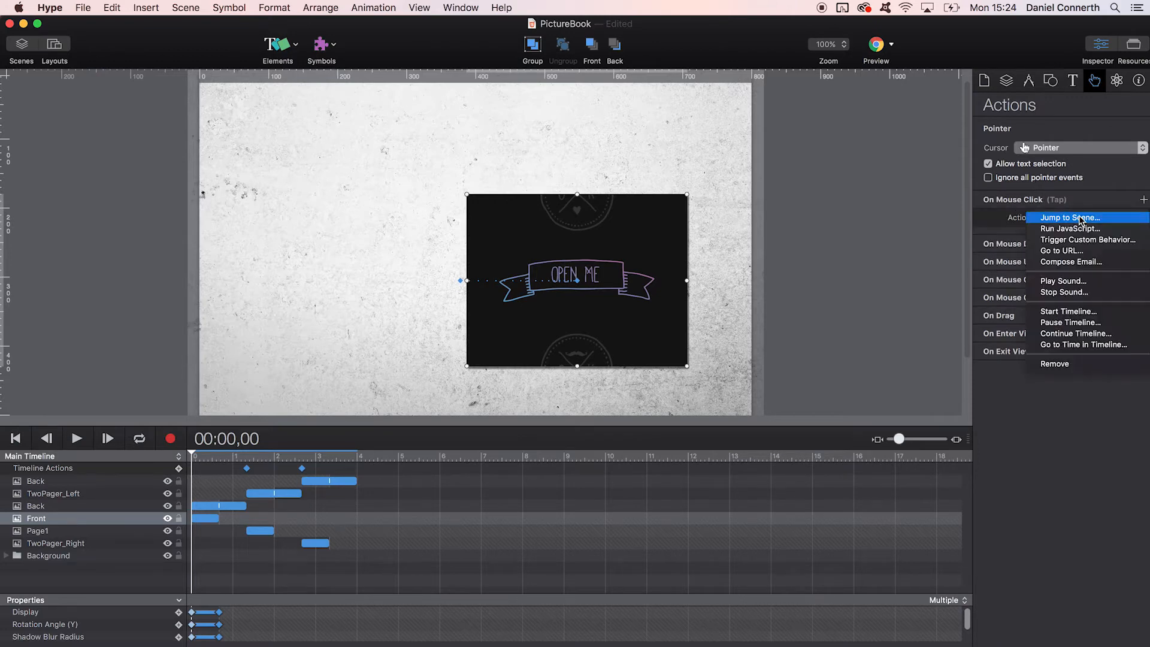
pyautogui.click(1068, 310)
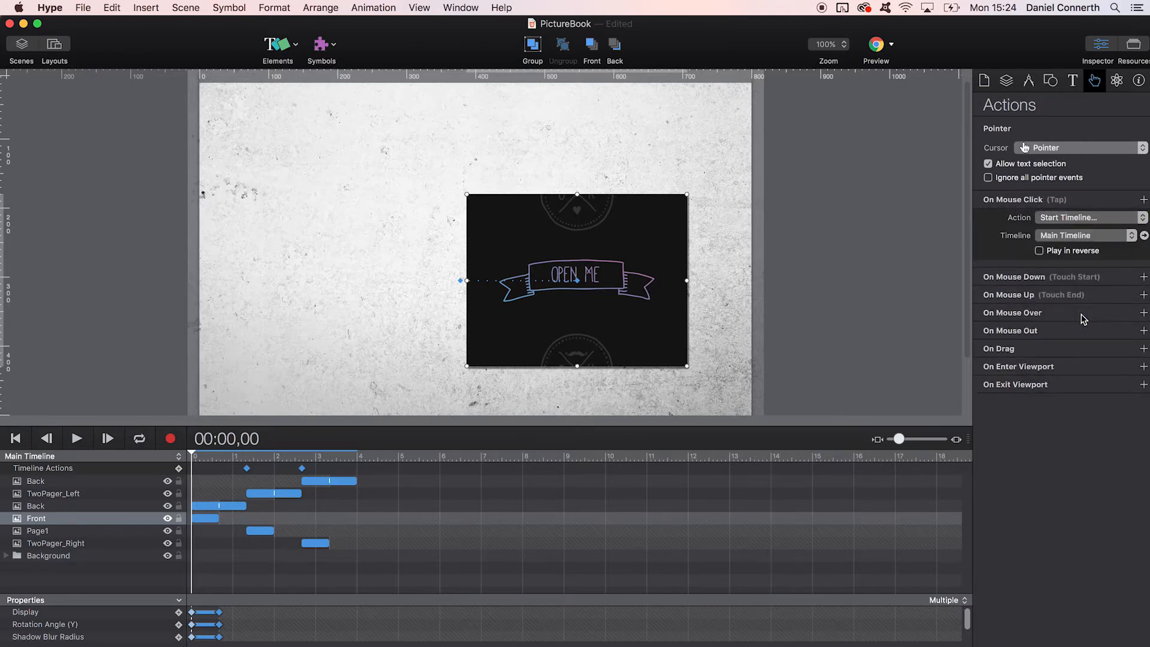
pyautogui.moveTo(941, 268)
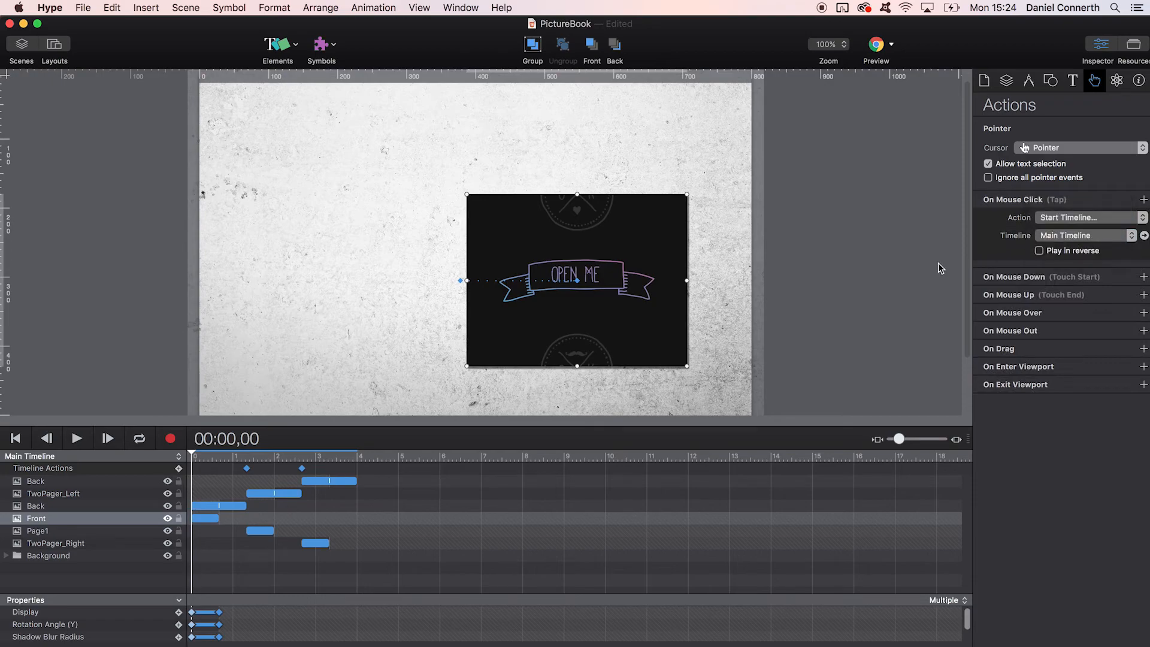
pyautogui.click(876, 44)
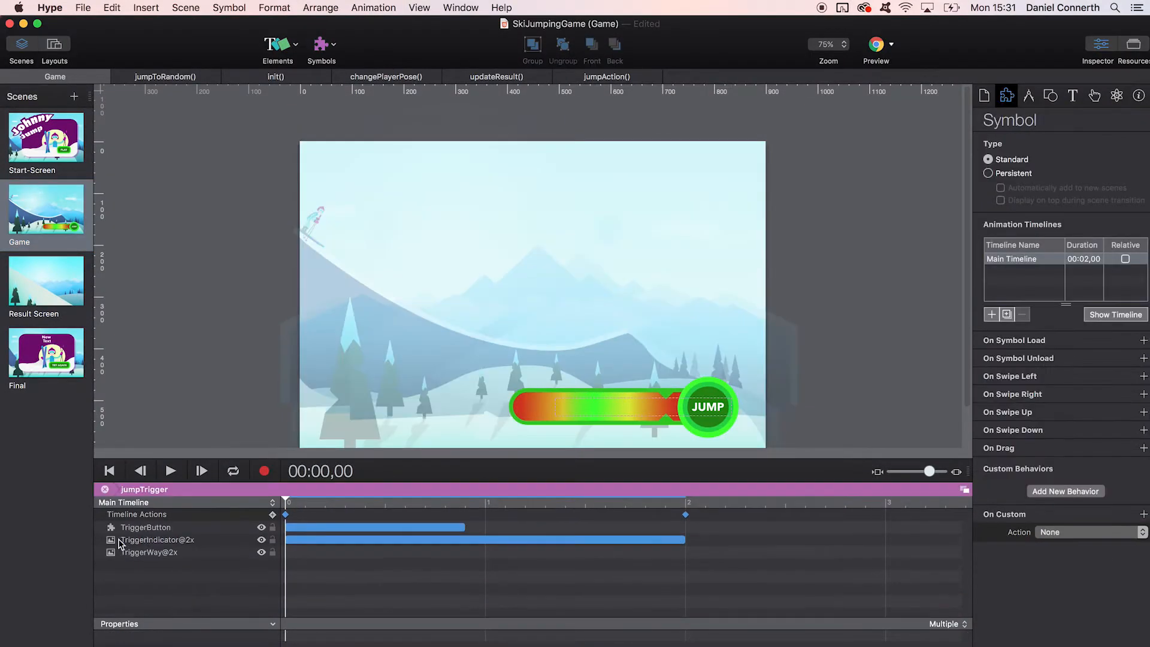
# Preview the jumpTrigger bar animation, then switch the Game scene to the v2 timeline.
pyautogui.click(458, 503)
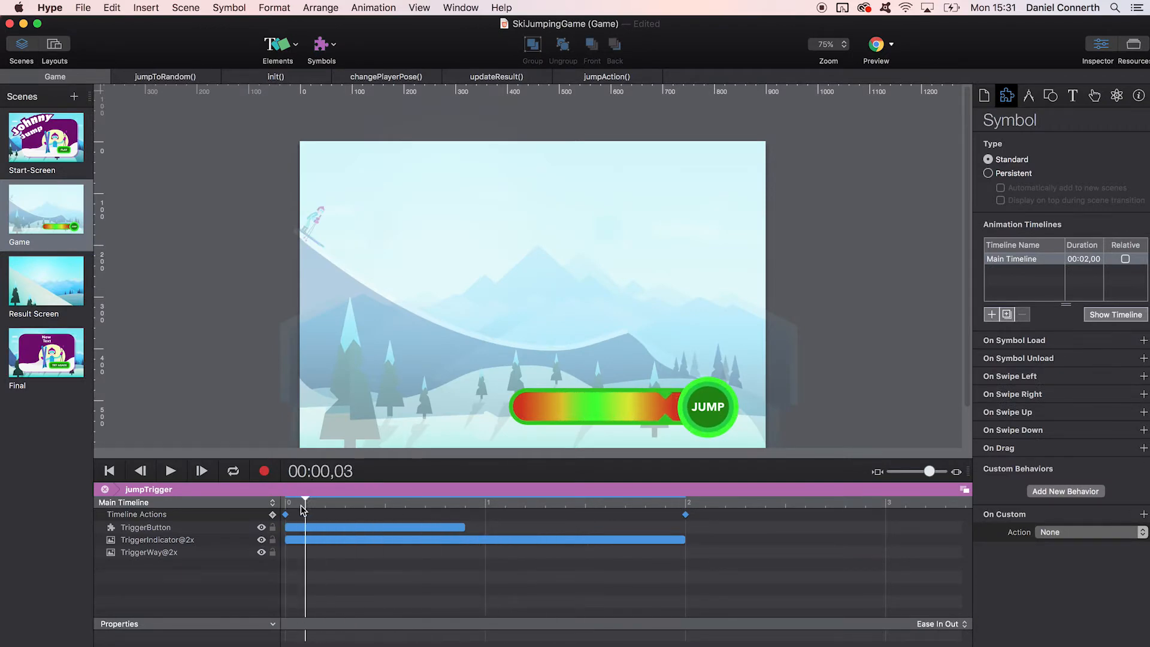
pyautogui.click(104, 489)
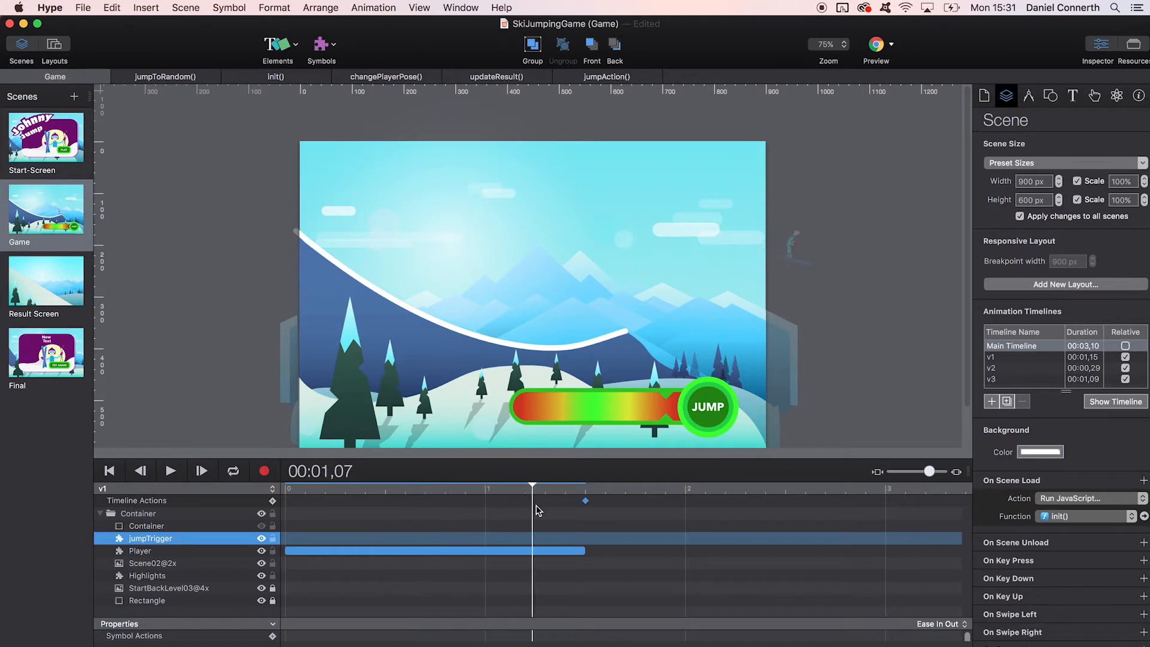
pyautogui.click(103, 489)
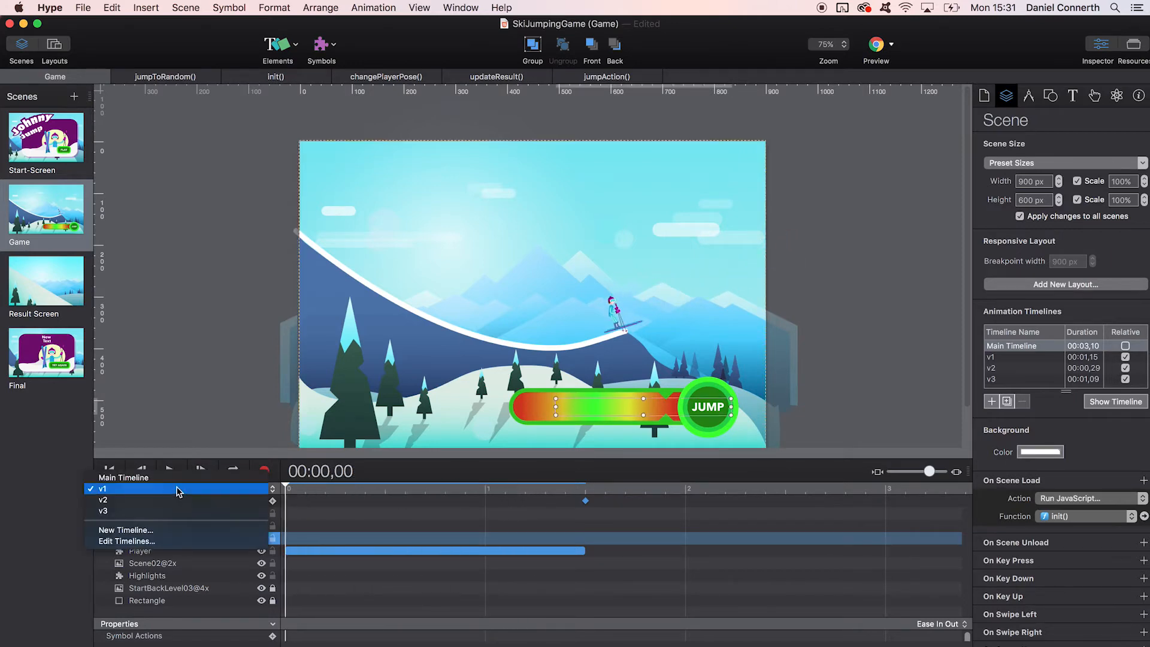
pyautogui.click(103, 499)
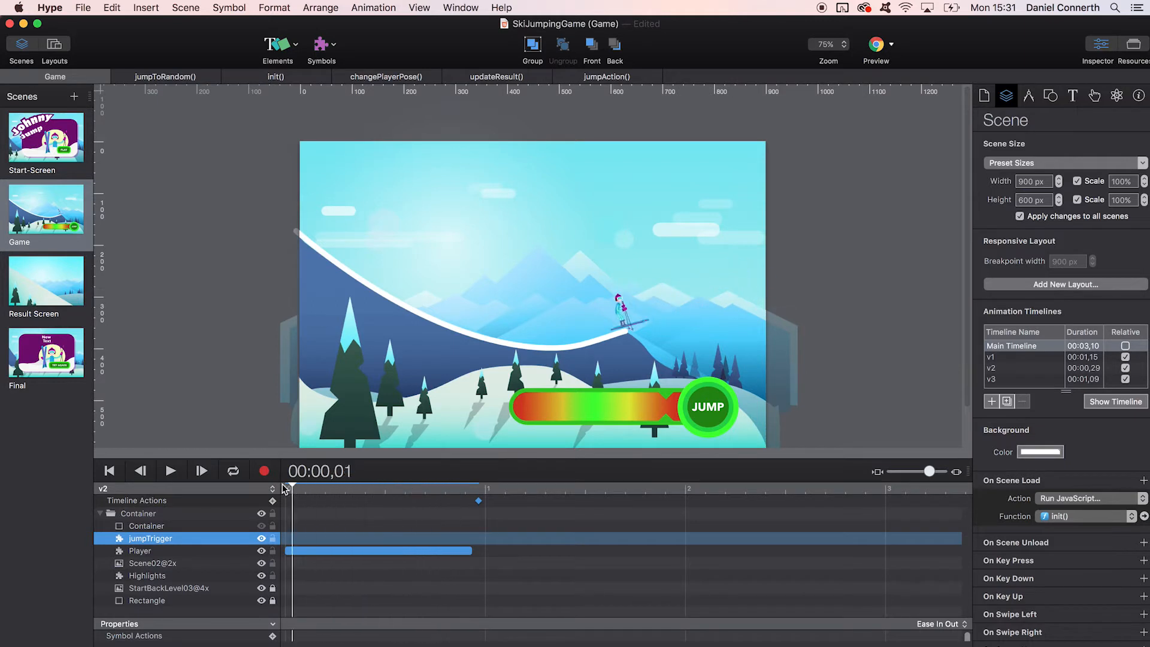
pyautogui.click(716, 76)
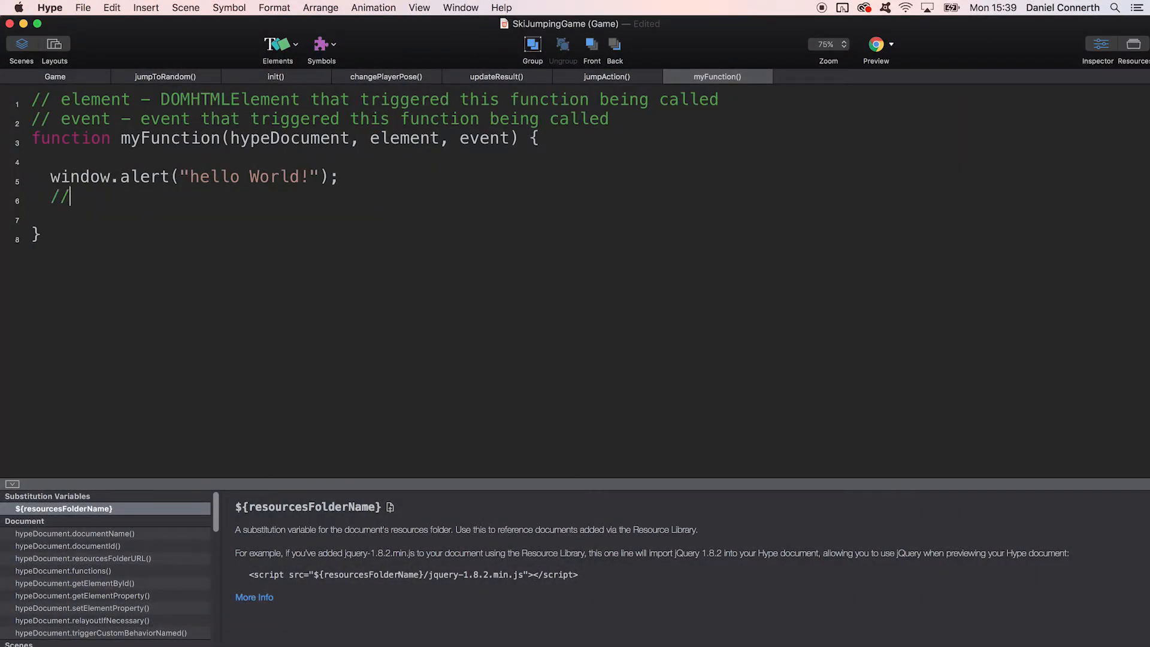
# Type the comment 'Any javascript you want!!!!' below window.alert in myFunction.
pyautogui.write('Any java')
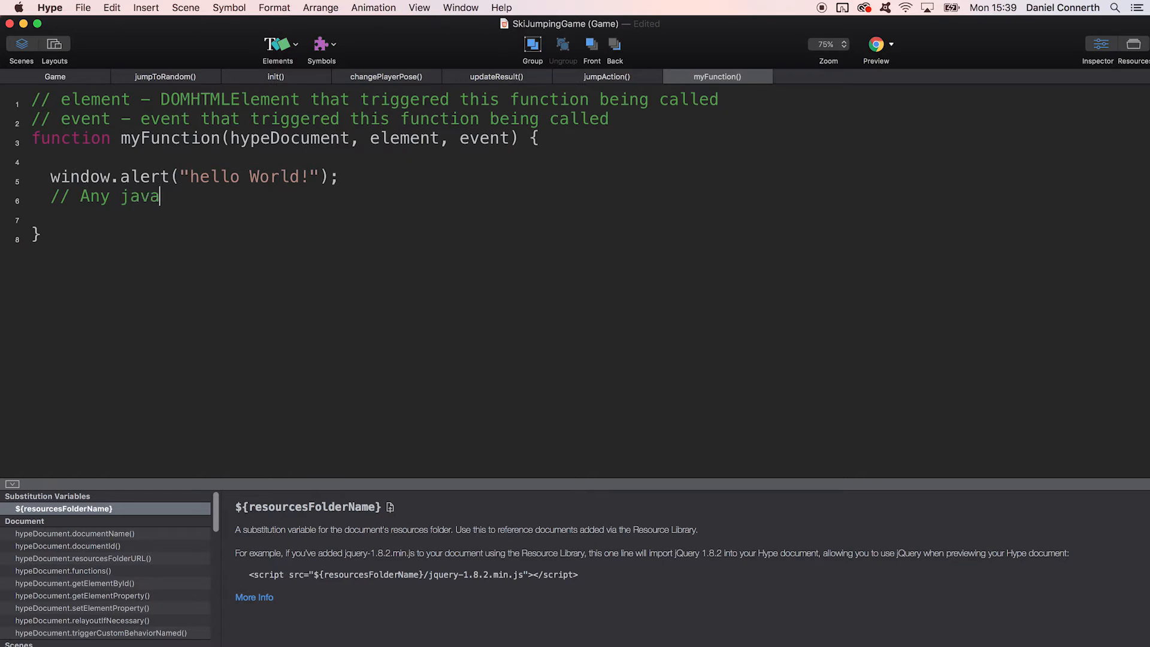
pyautogui.write('script you')
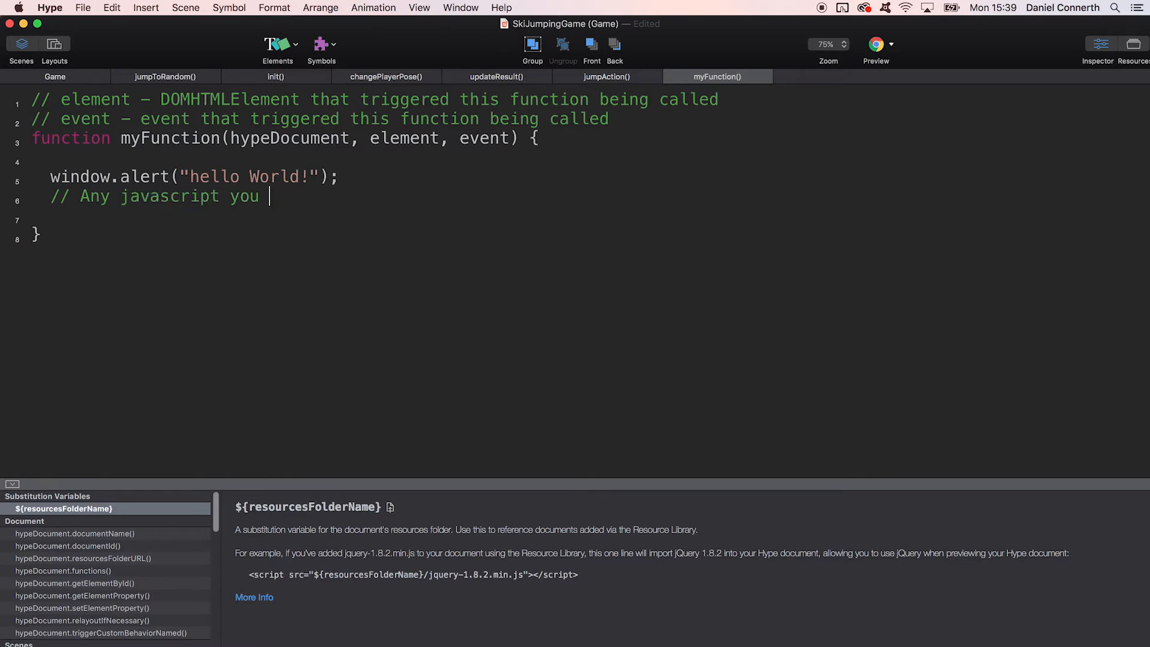
pyautogui.write('want!!!!')
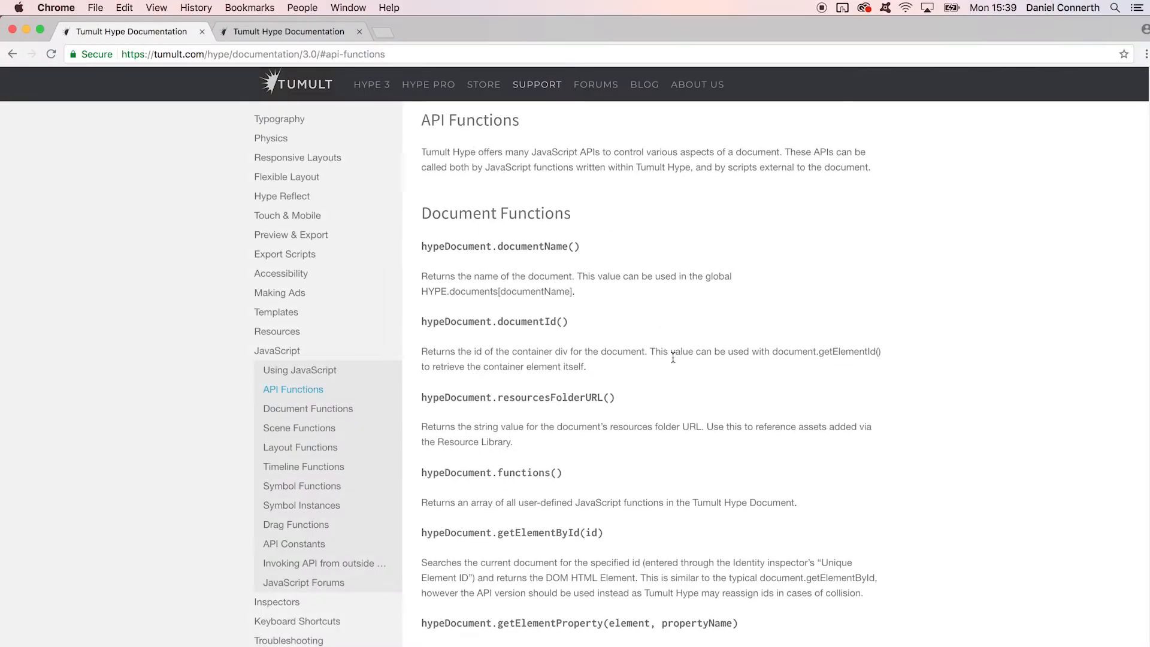
# Scroll through the Document Functions in Hype's API Functions documentation.
pyautogui.scroll(-3)
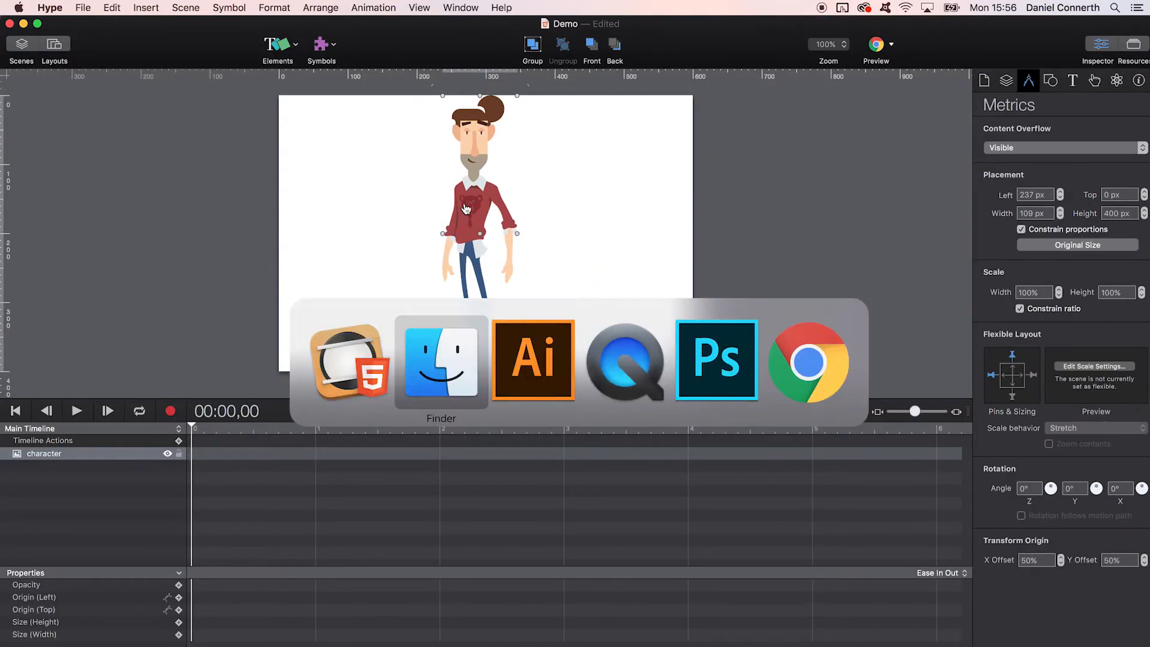
# Accept the externally edited character.png by choosing Update in the modified-outside-Hype dialog.
pyautogui.click(150, 7)
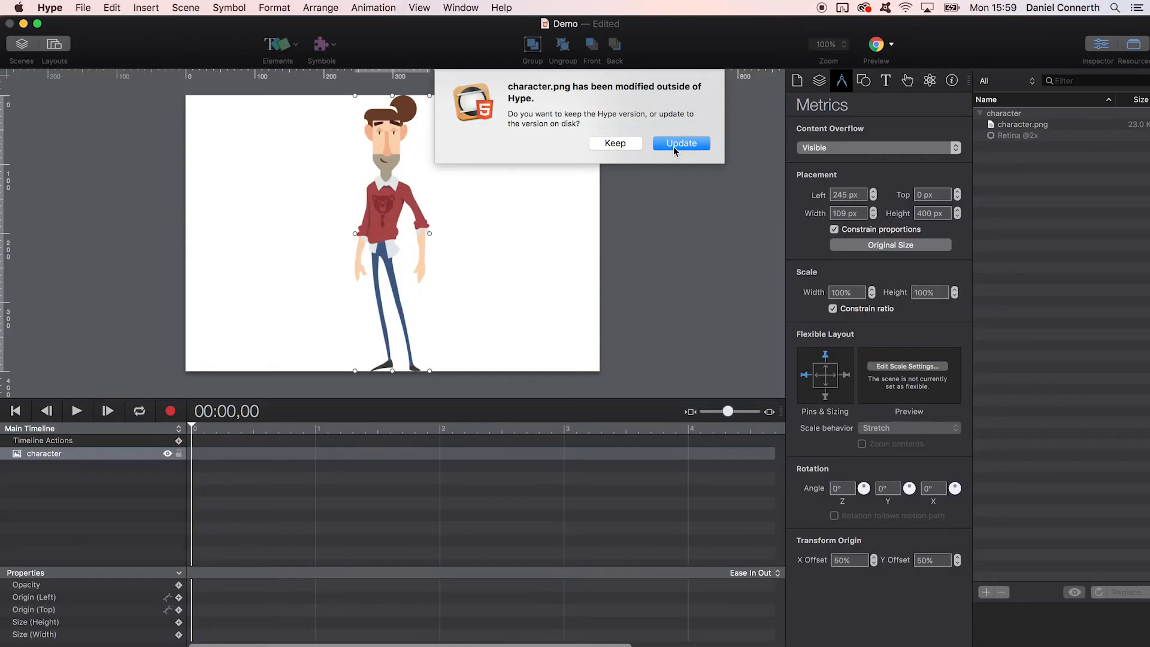
pyautogui.click(680, 143)
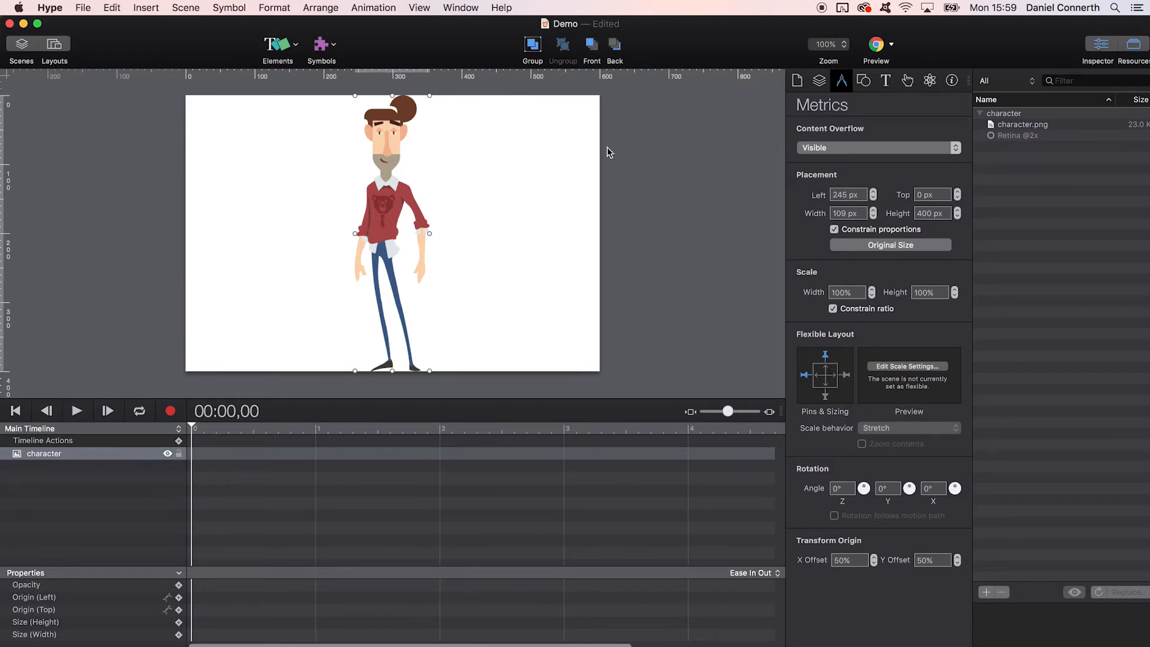
pyautogui.click(1022, 124)
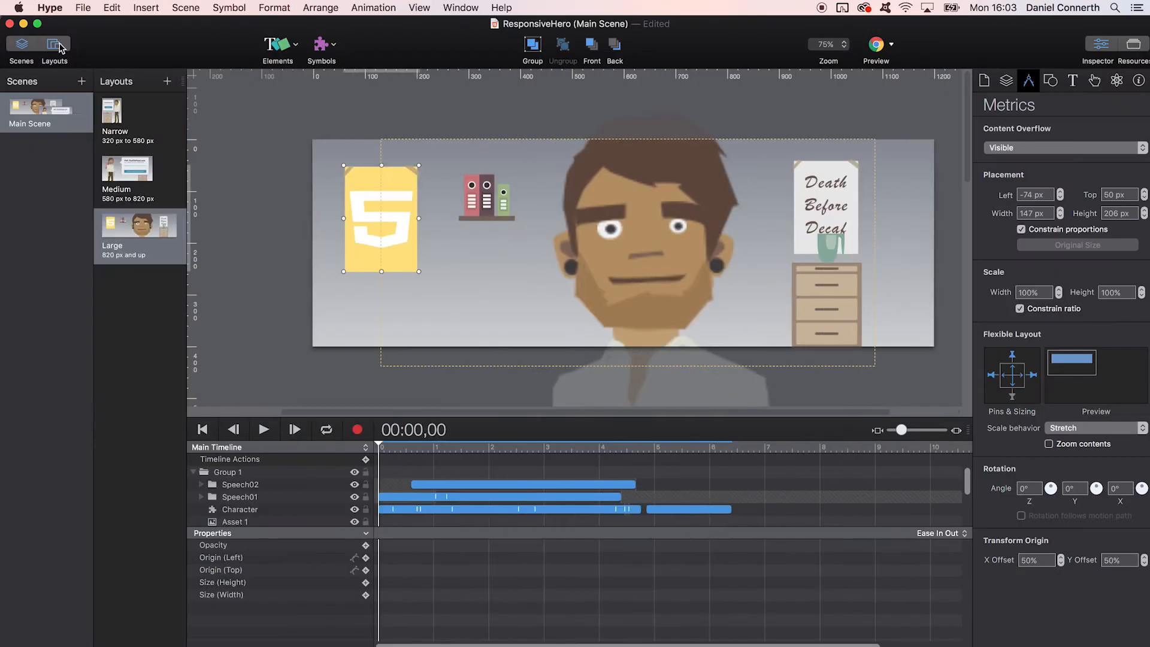
# Show the Narrow, Medium and Large layouts of the ResponsiveHero scene.
pyautogui.click(140, 169)
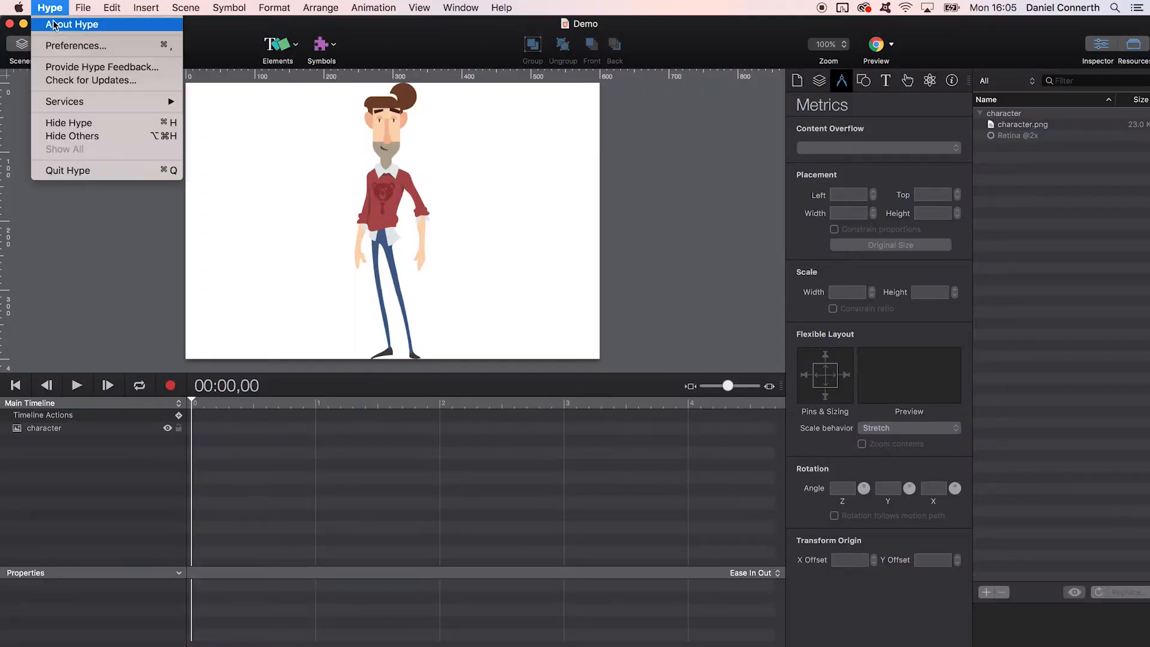
# Open About Hype to show version 3.6.5 Professional Edition.
pyautogui.click(71, 24)
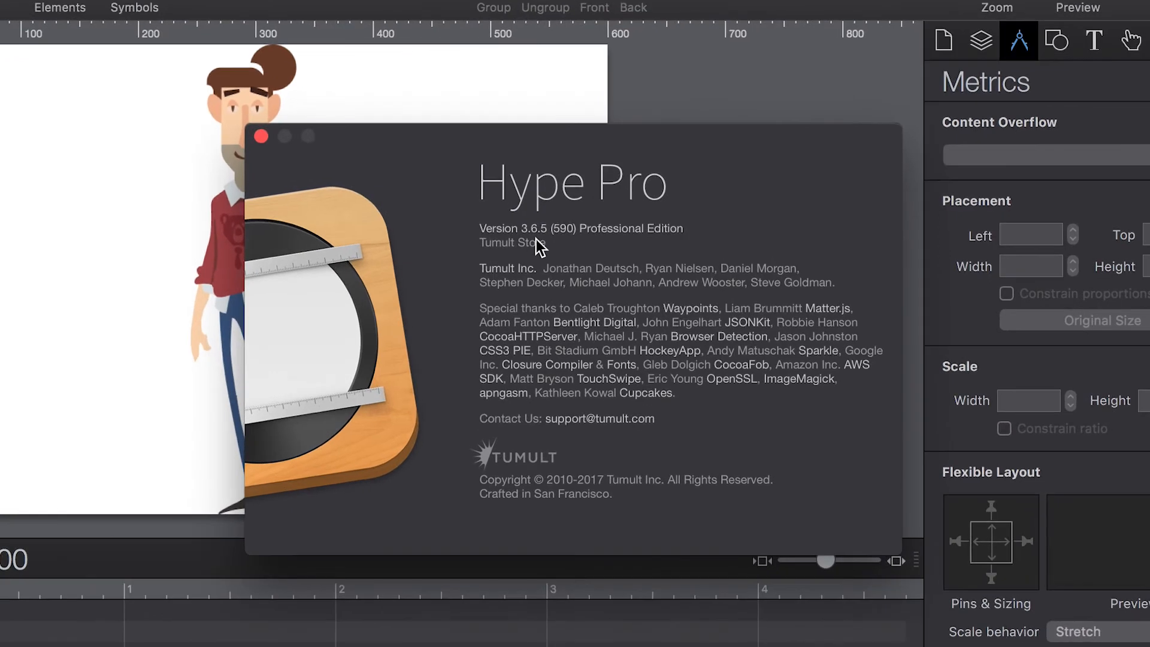
pyautogui.moveTo(571, 248)
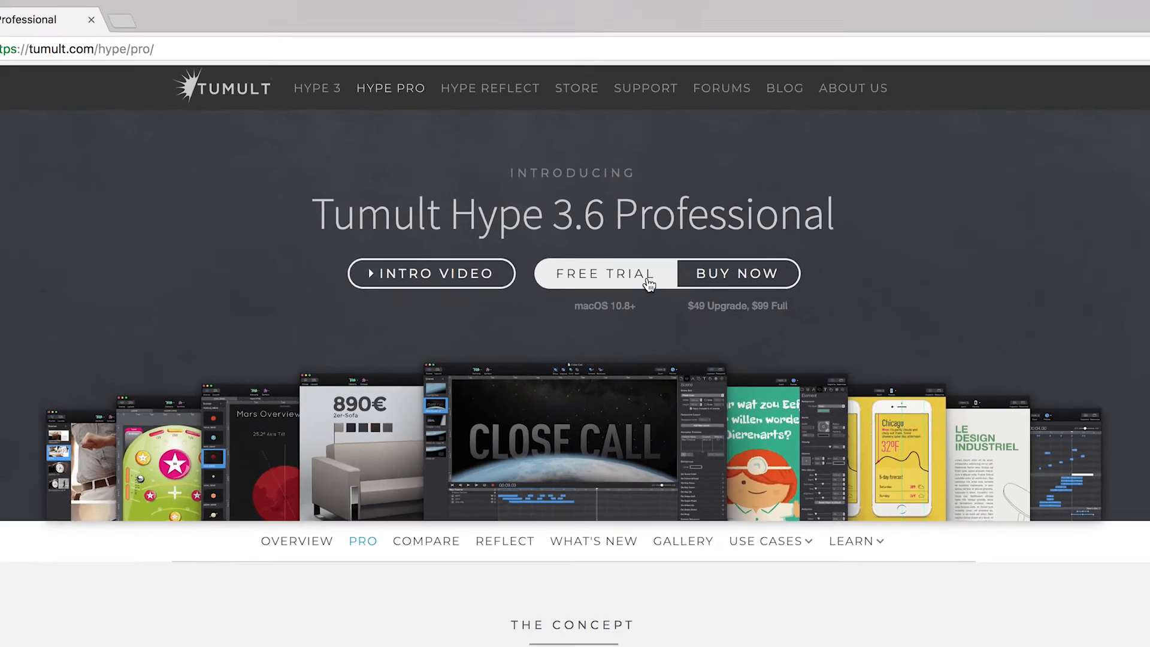
# Request the free trial from the Tumult Hype 3.6 Professional page.
pyautogui.click(605, 273)
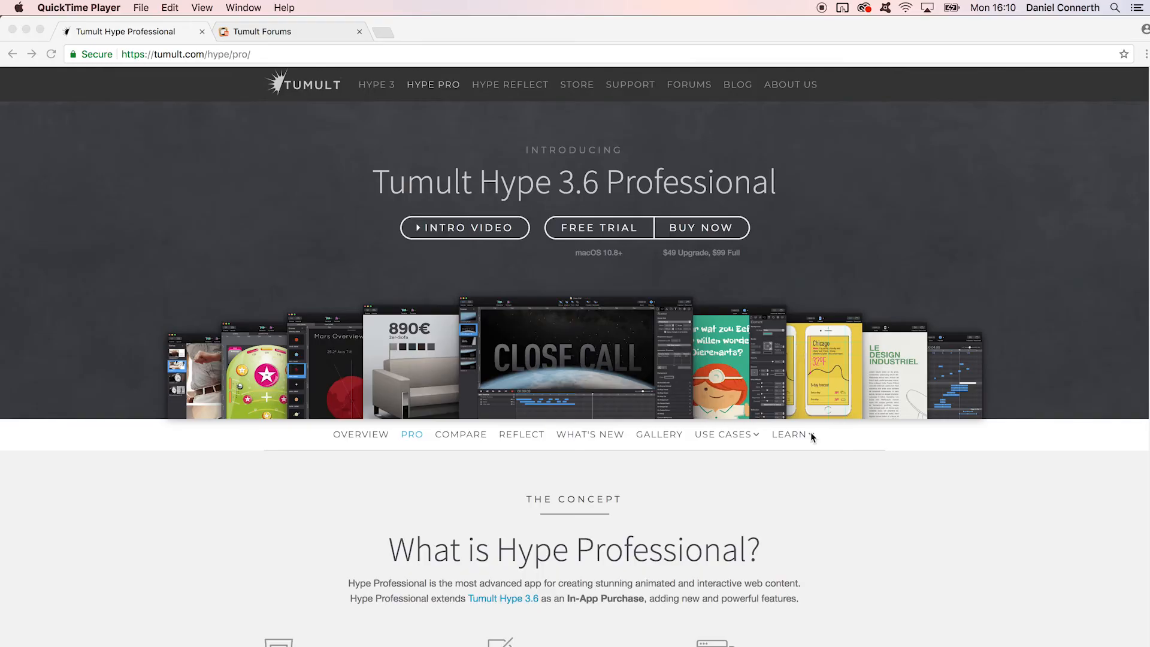
# Browse the Learn > Tutorials videos and Tour de Hype samples, ending on Tumult Forums latest topics.
pyautogui.click(789, 434)
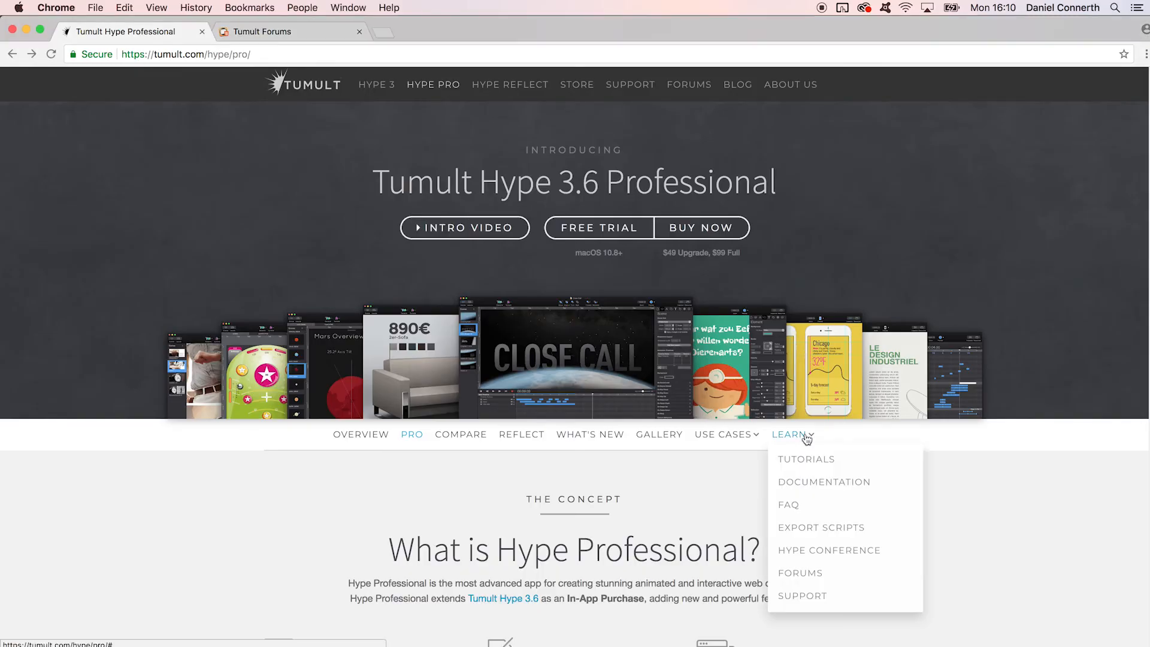
pyautogui.click(805, 458)
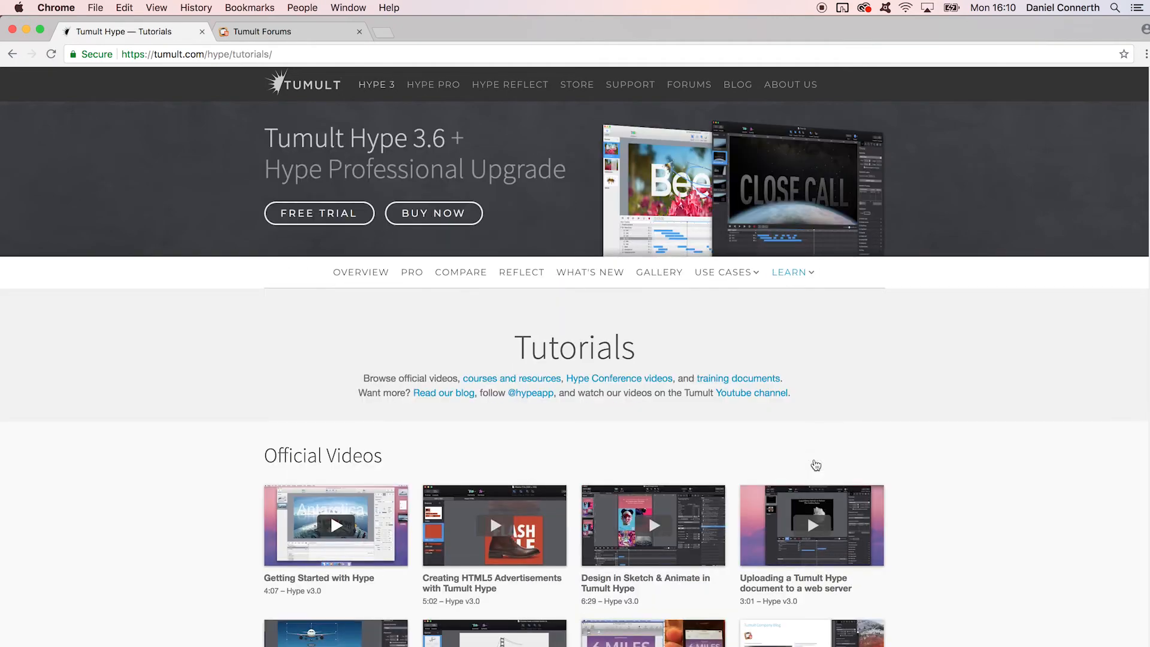
pyautogui.scroll(-3)
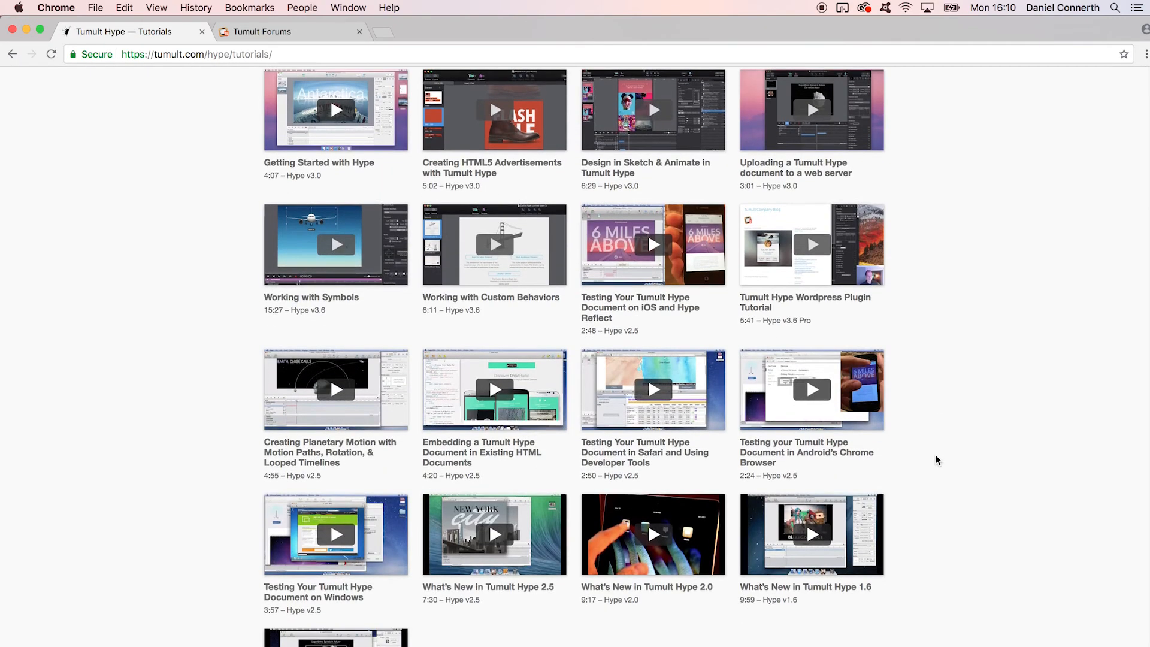
pyautogui.scroll(-3)
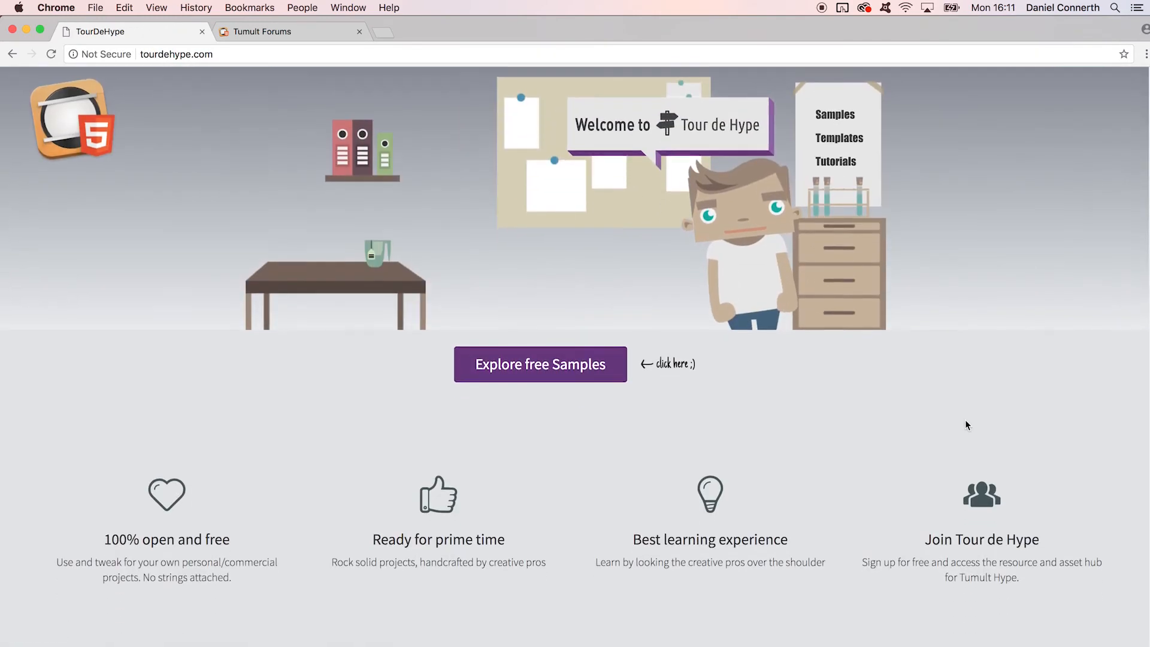
pyautogui.scroll(-3)
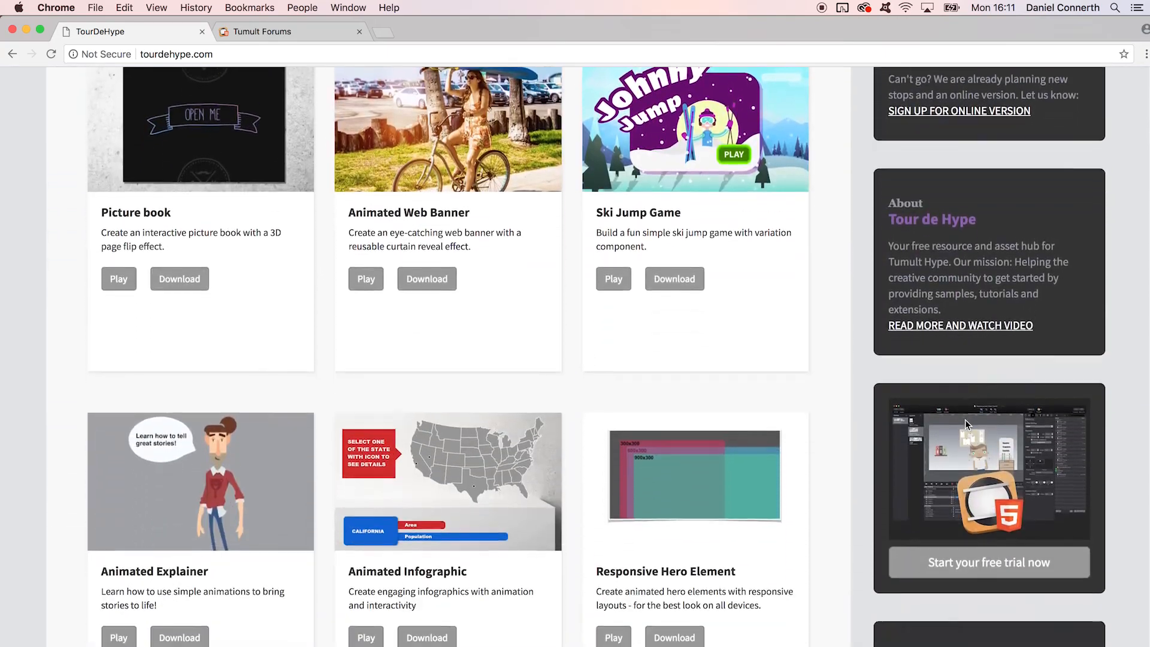
pyautogui.click(262, 32)
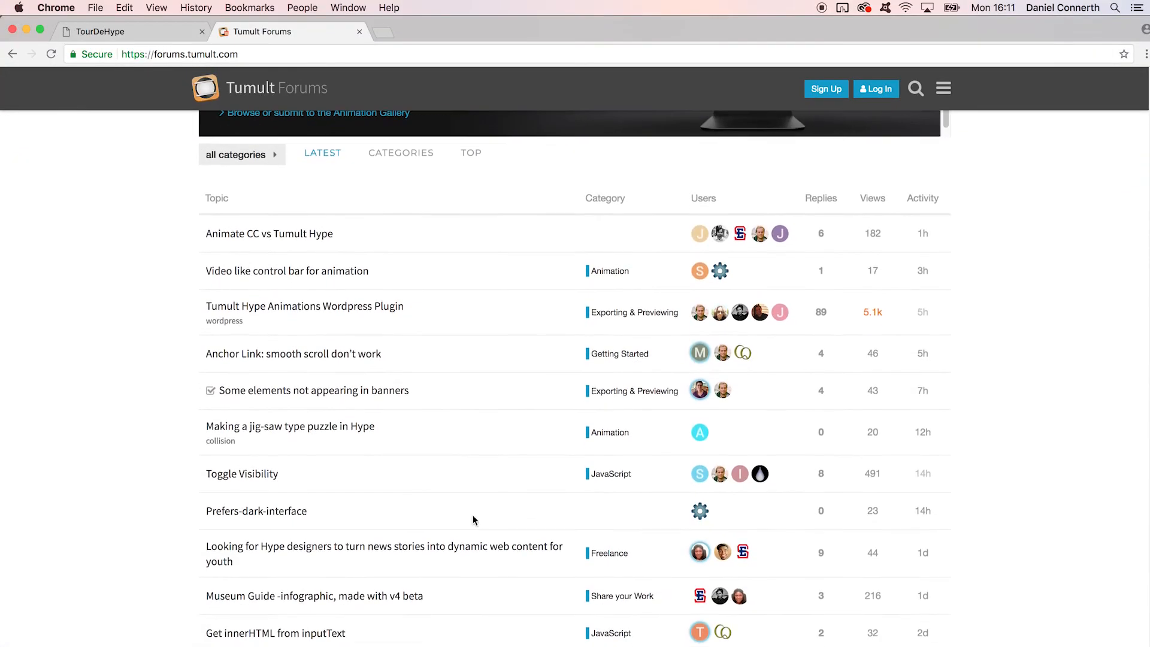